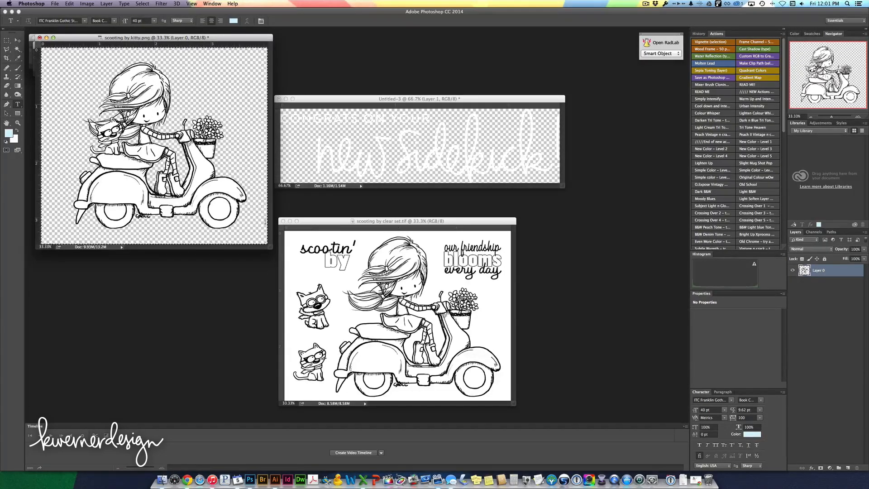
Close 'scooting by clear set.tif' and start a new document from the File menu.
click(289, 234)
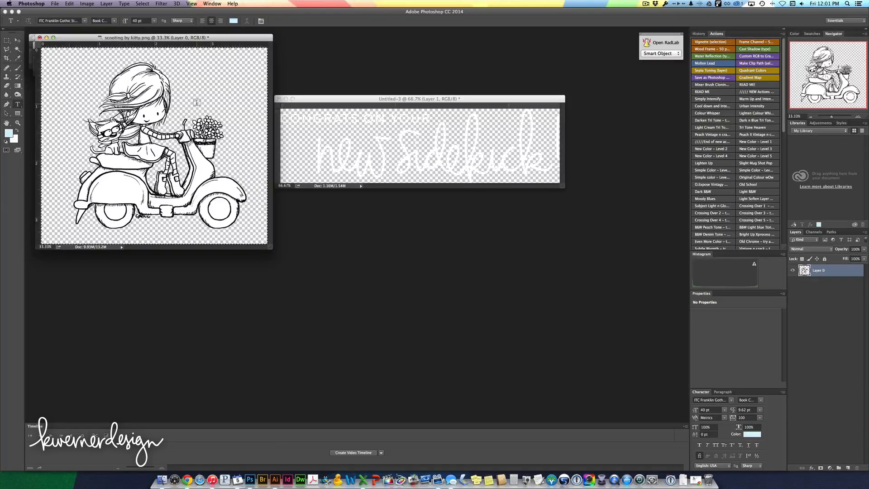
click(59, 4)
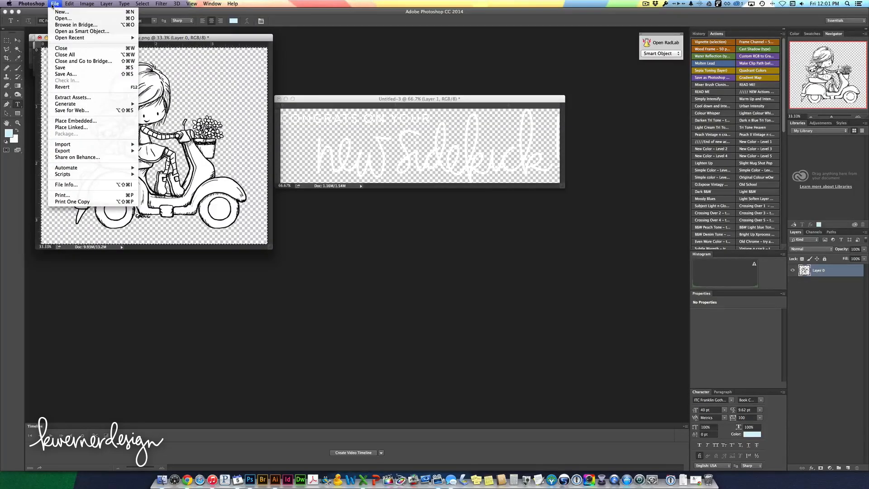
click(61, 12)
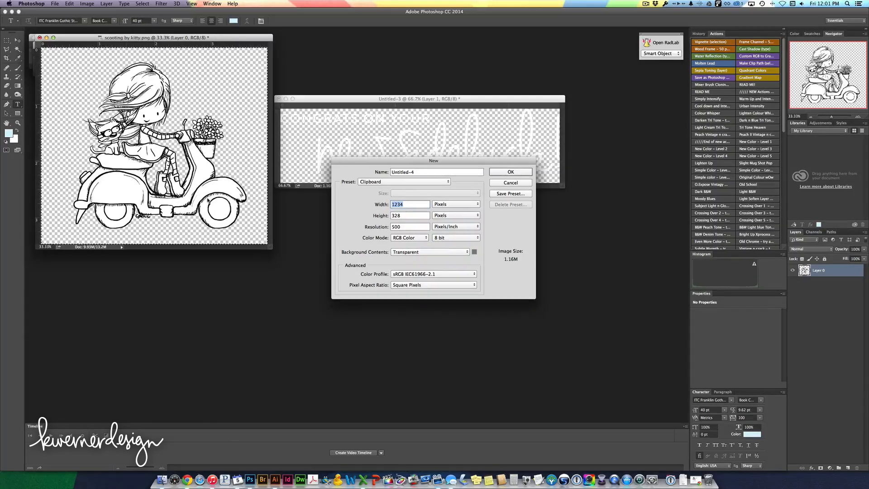
Create a 4.25 × 5.5 inch document at 500 pixels per inch.
click(476, 203)
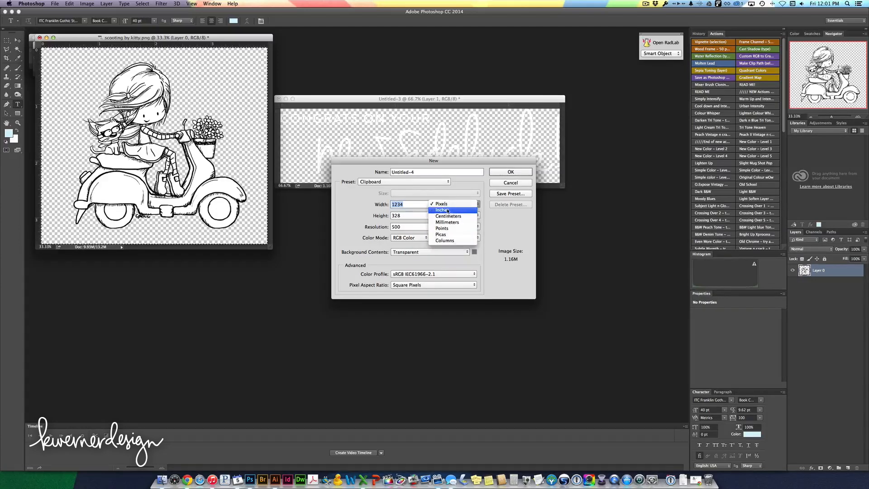
click(443, 209)
text(5.5)
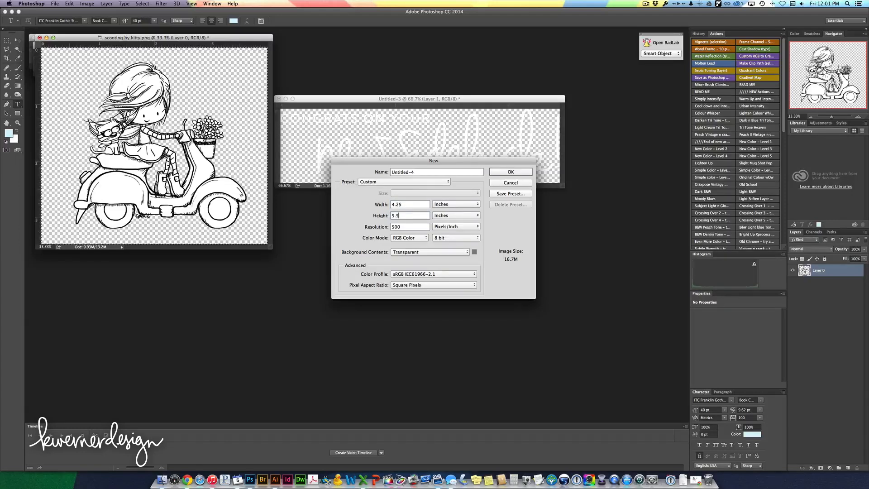
mouse_move(395, 224)
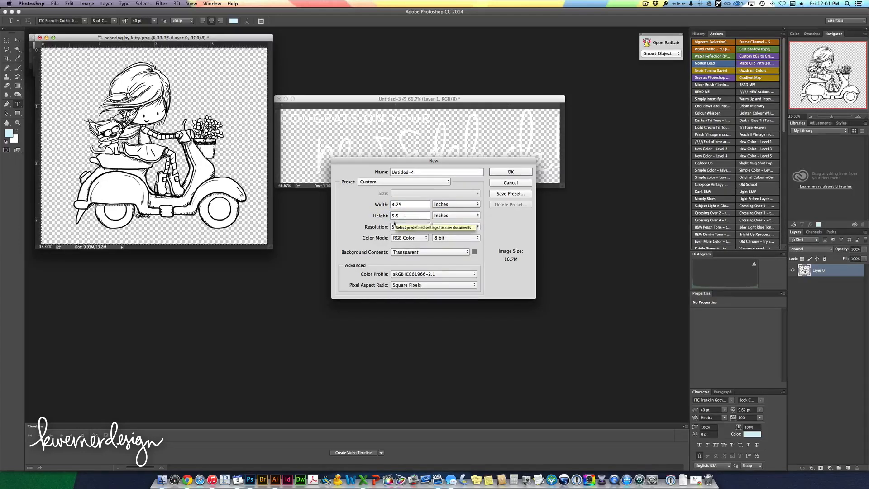
click(511, 171)
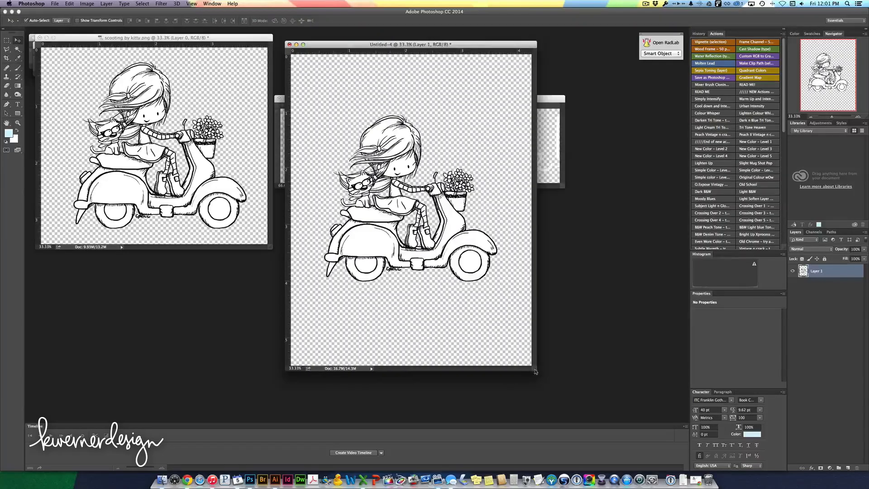
Enlarge the Untitled-4 card window to view the scooter art larger.
drag(410, 44, 435, 44)
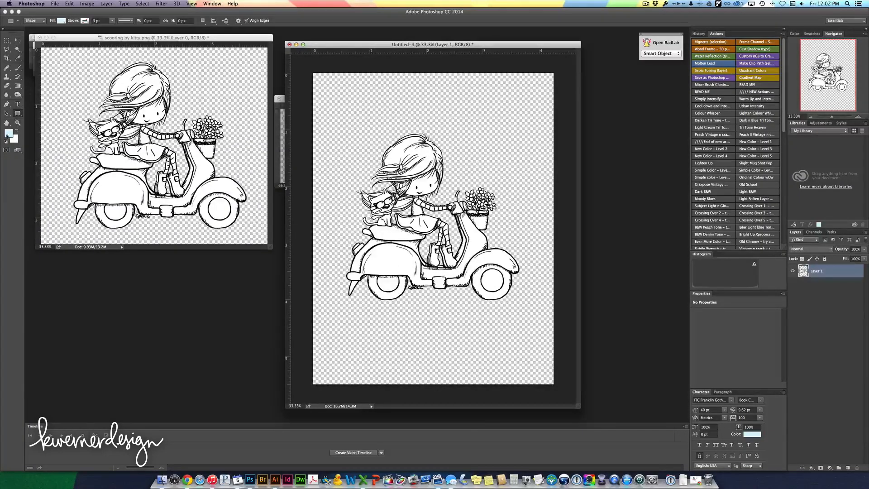
Set the foreground to black and draw a black rectangle across the card's bottom.
click(6, 134)
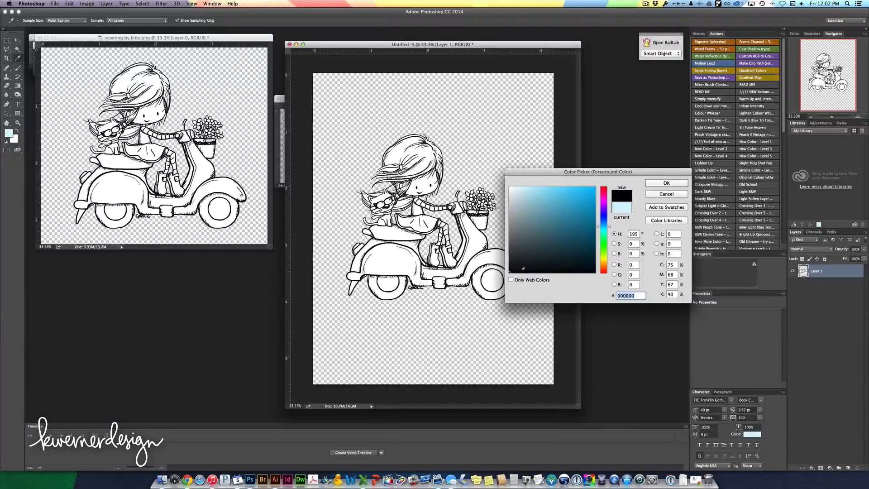
click(667, 183)
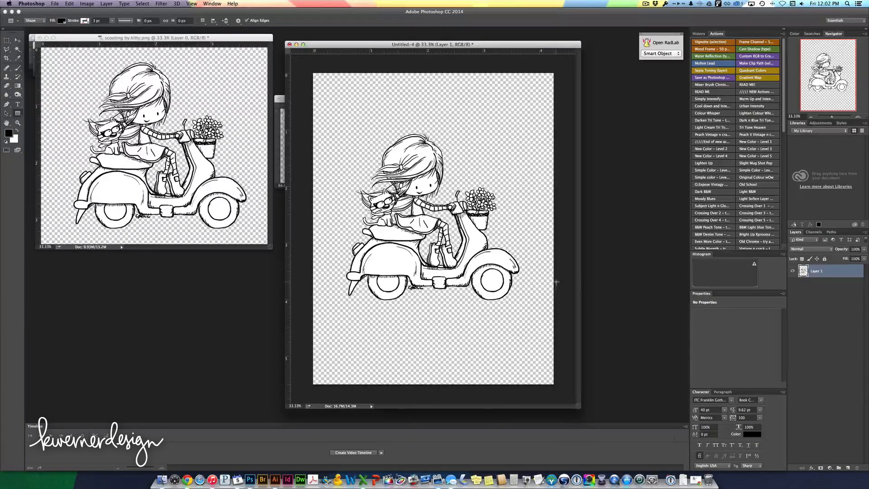
drag(314, 282, 554, 387)
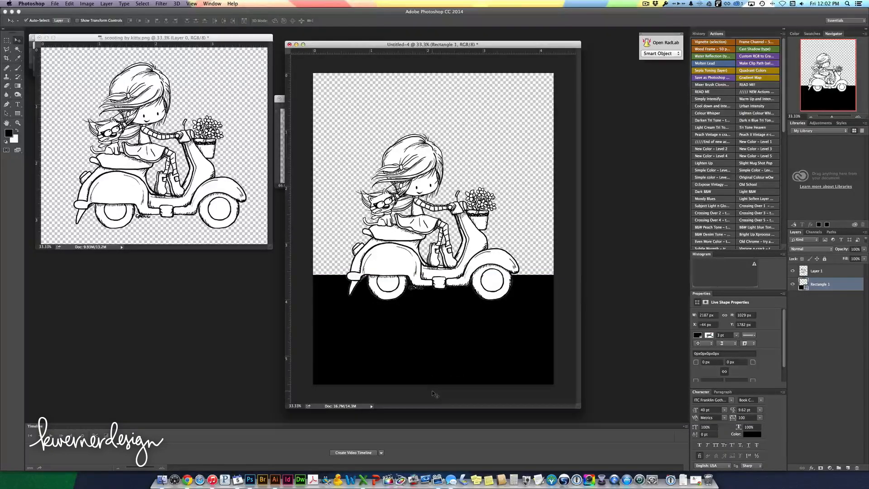
mouse_move(427, 366)
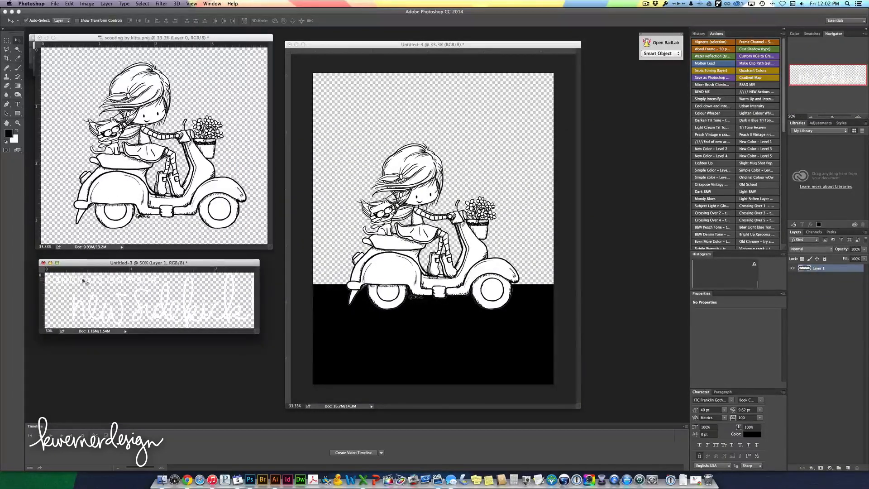
mouse_move(137, 286)
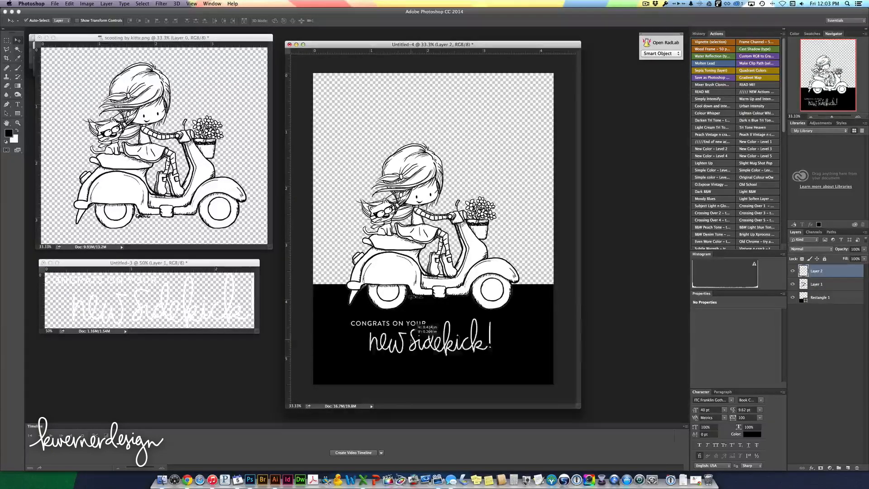
Position the white 'Congrats on your new sidekick!' lettering on the black band.
drag(427, 338, 438, 341)
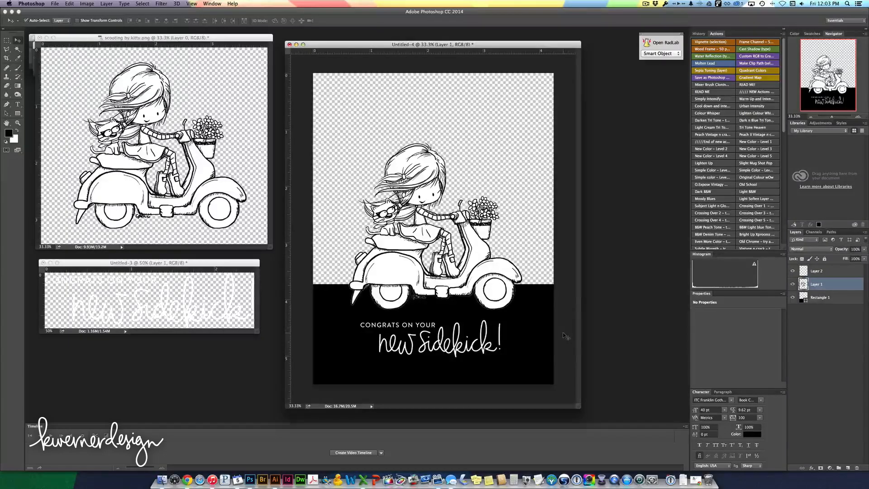
Raise the scooter art, black band and sentiment slightly higher on the card.
click(820, 298)
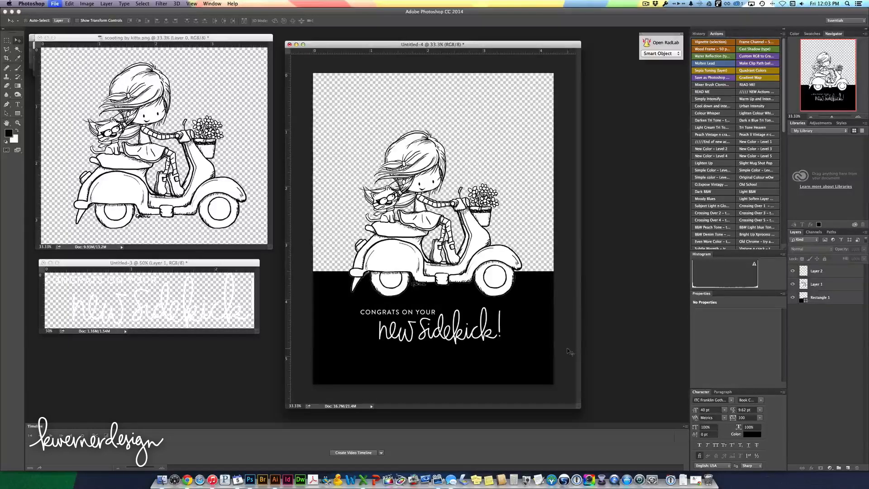
Choose EPSON XP-820 Series as the printer and open its print settings.
click(56, 4)
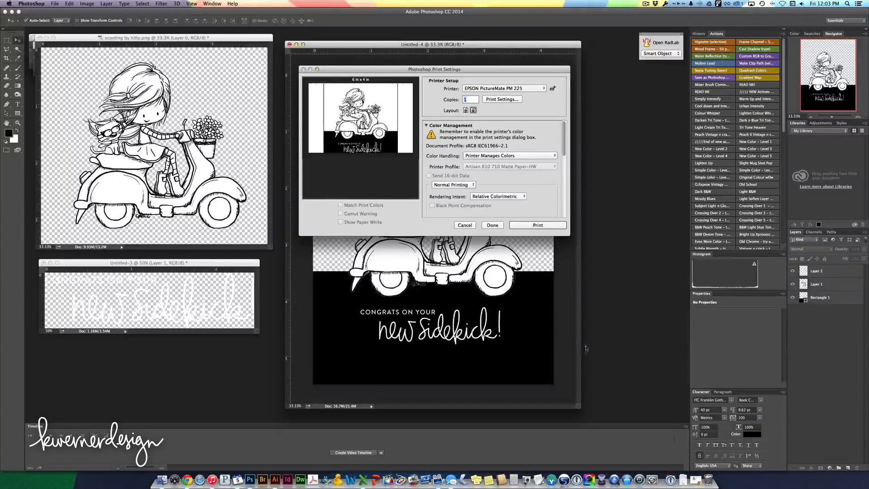
click(503, 88)
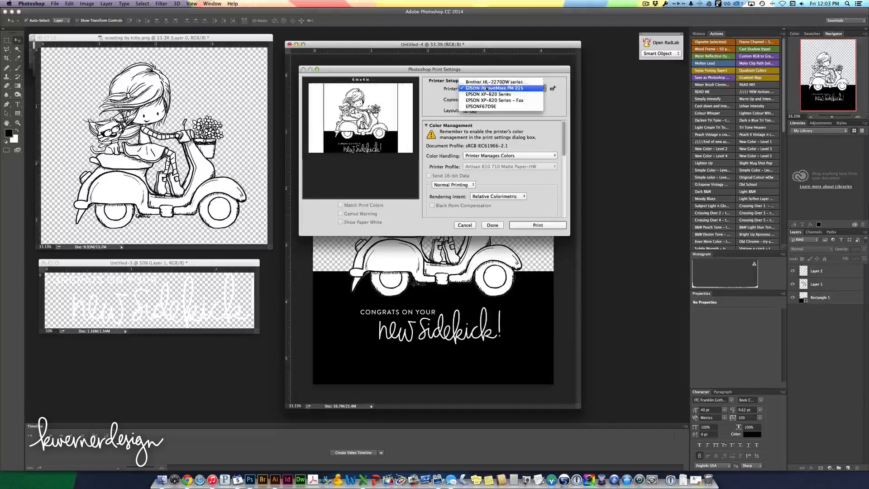
click(488, 94)
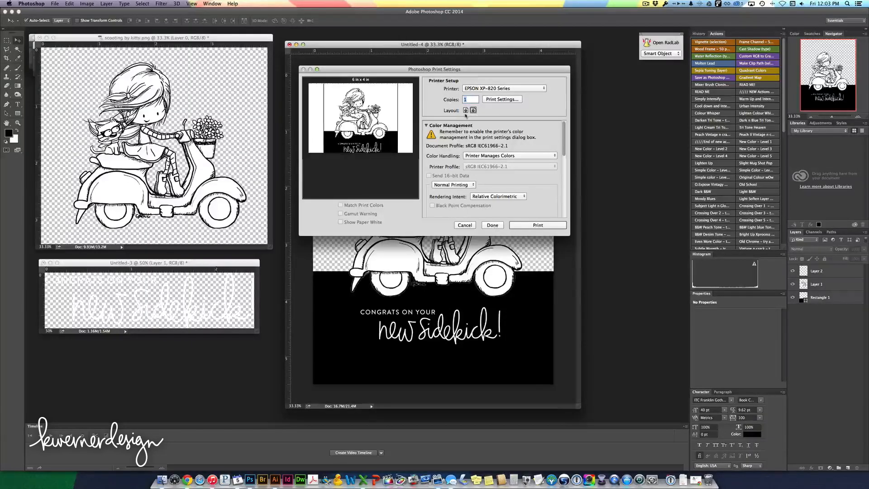
click(502, 100)
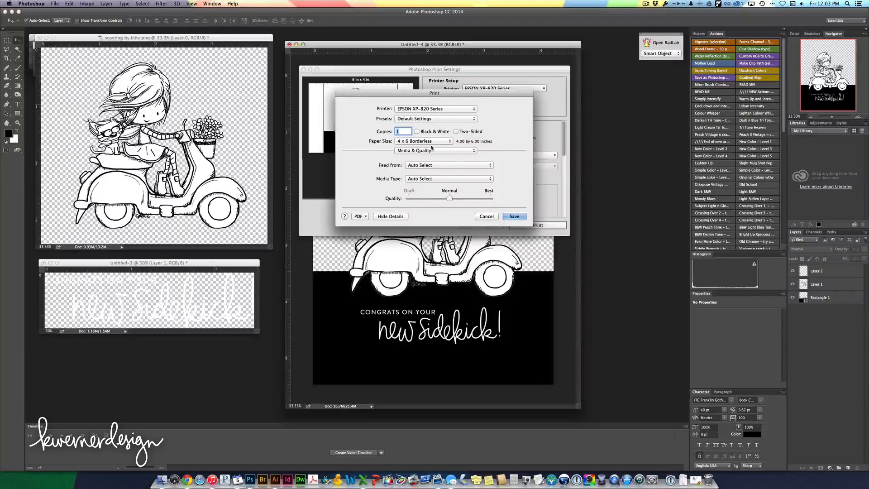
Set the paper size to US Letter and media type to Photo Matte Paper.
click(423, 141)
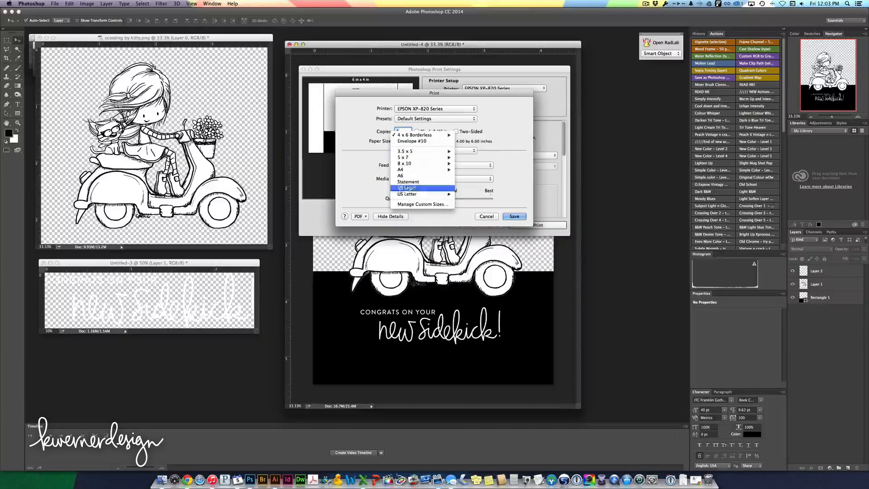
click(407, 194)
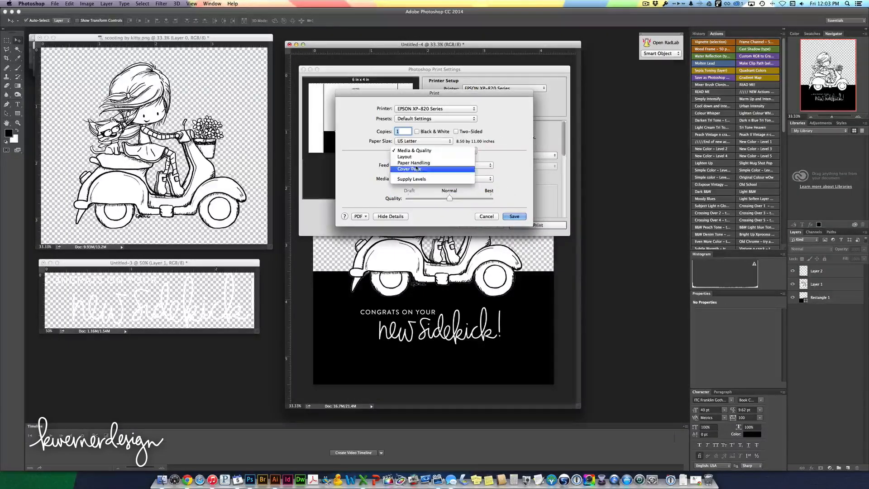
click(414, 150)
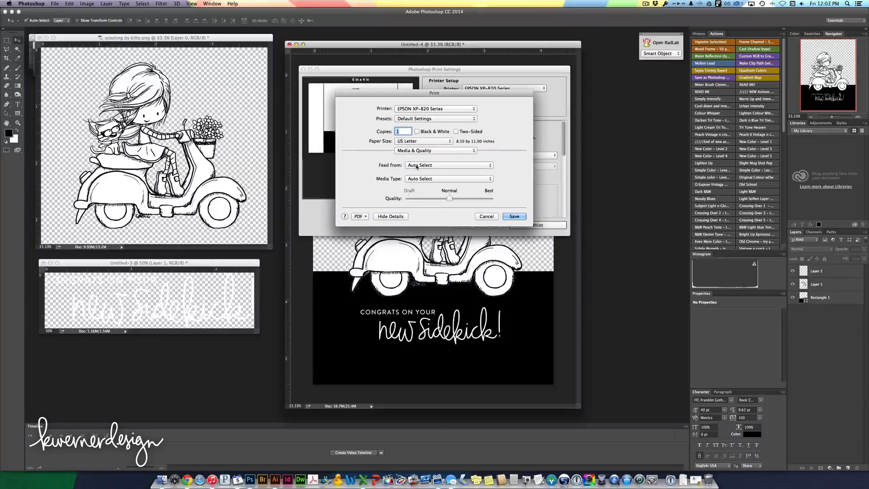
click(449, 178)
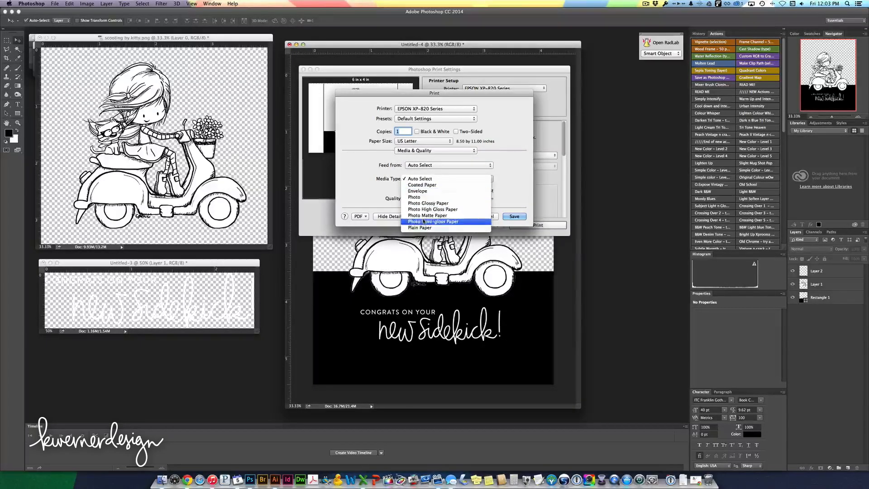
click(428, 215)
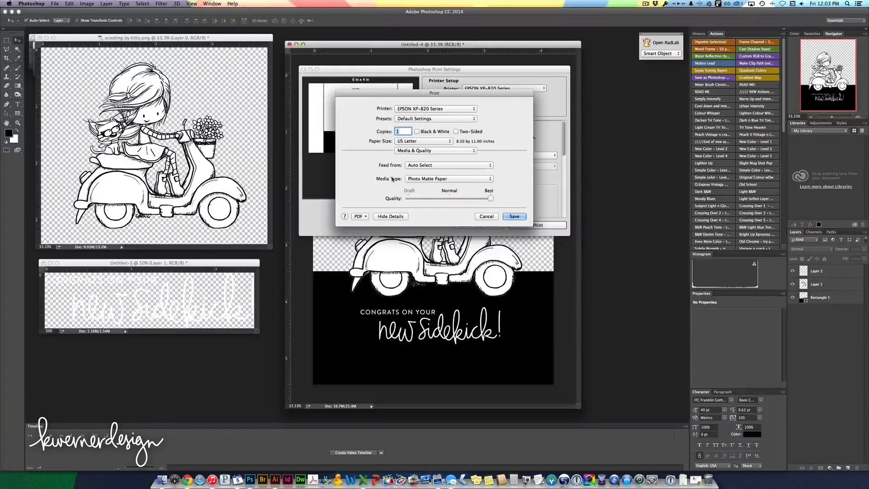